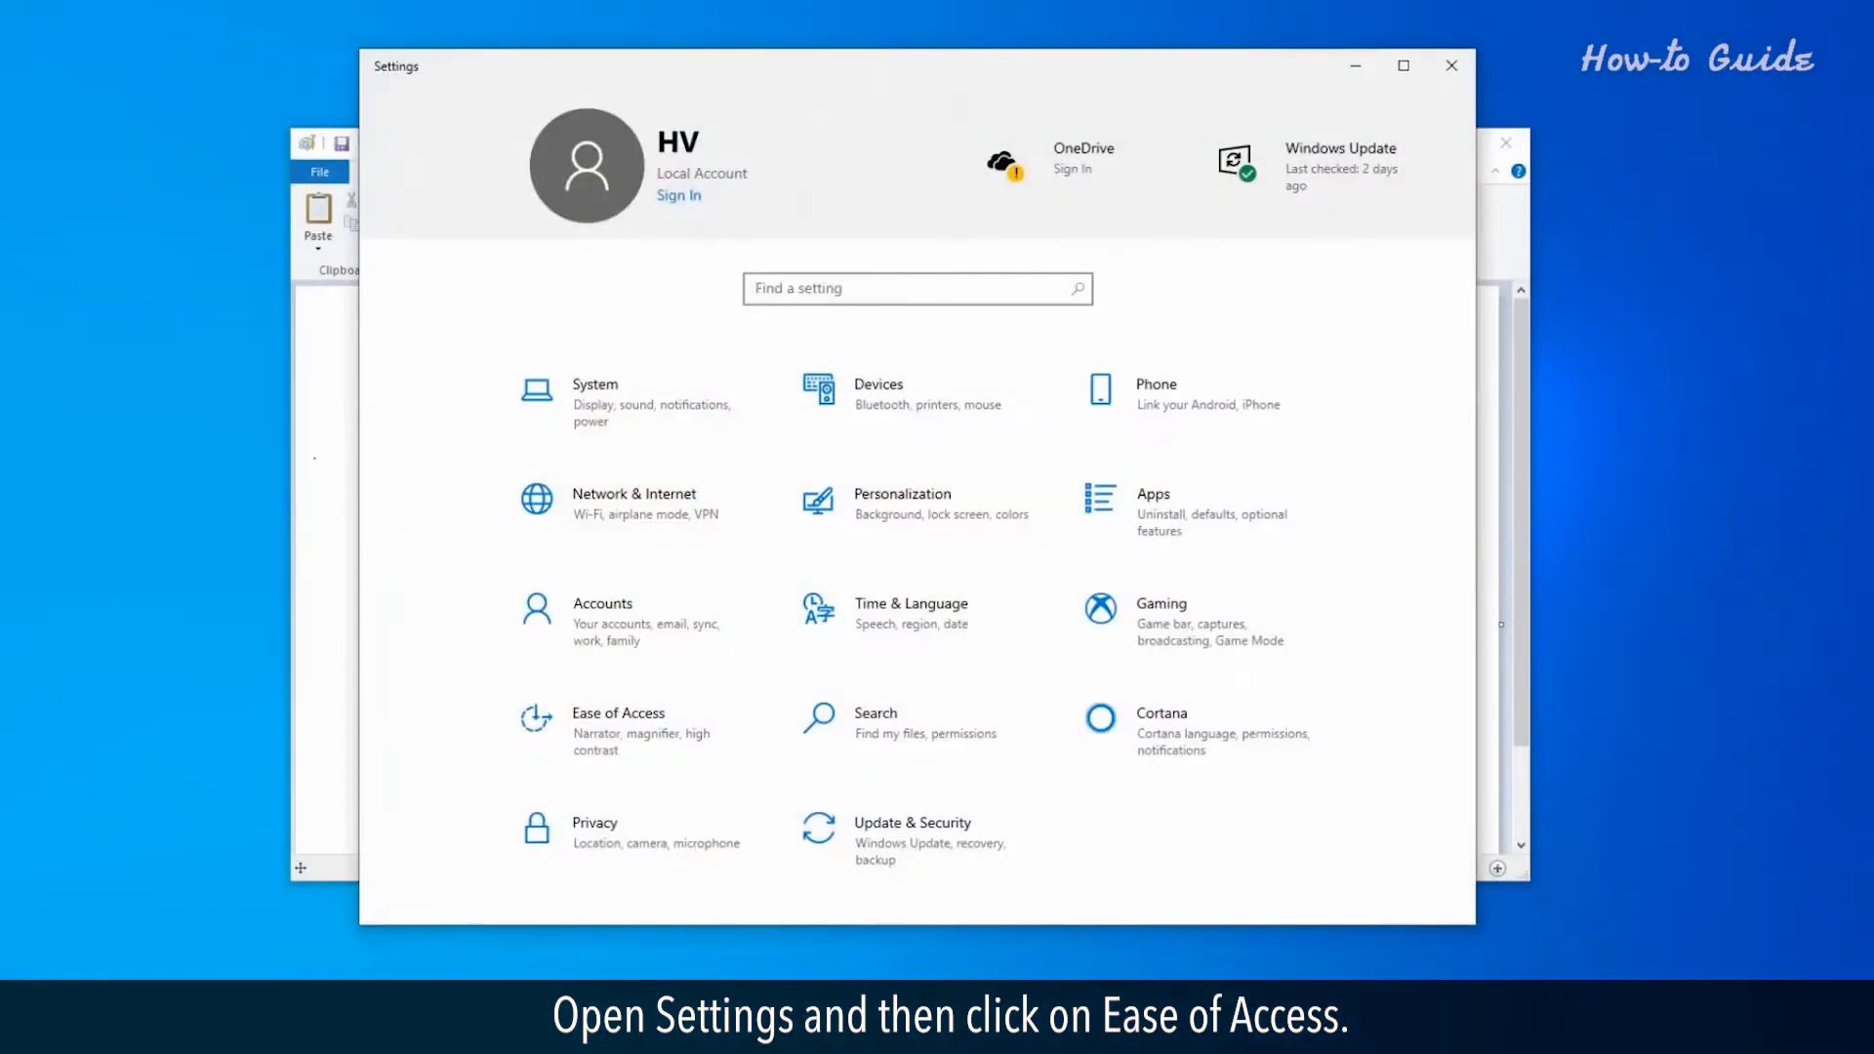
pyautogui.moveTo(1064, 833)
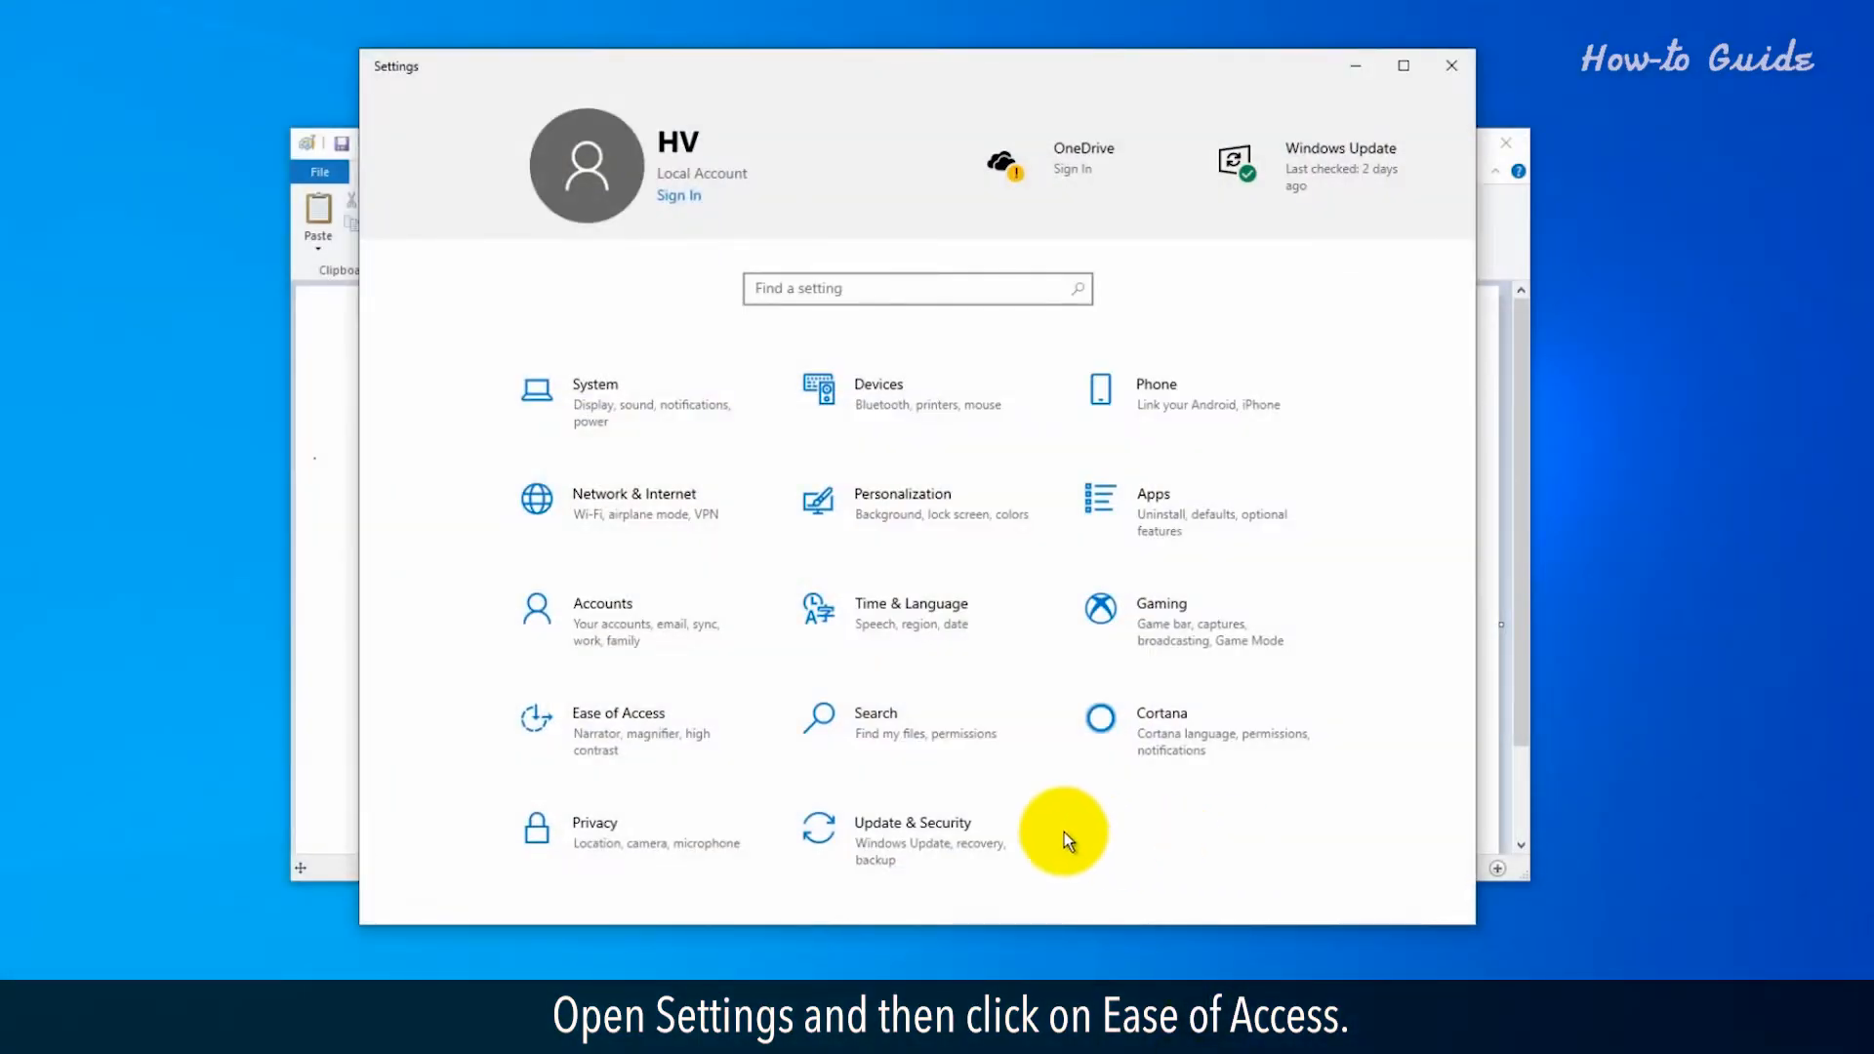
# Go to Ease of Access and its Keyboard settings page.
pyautogui.click(618, 713)
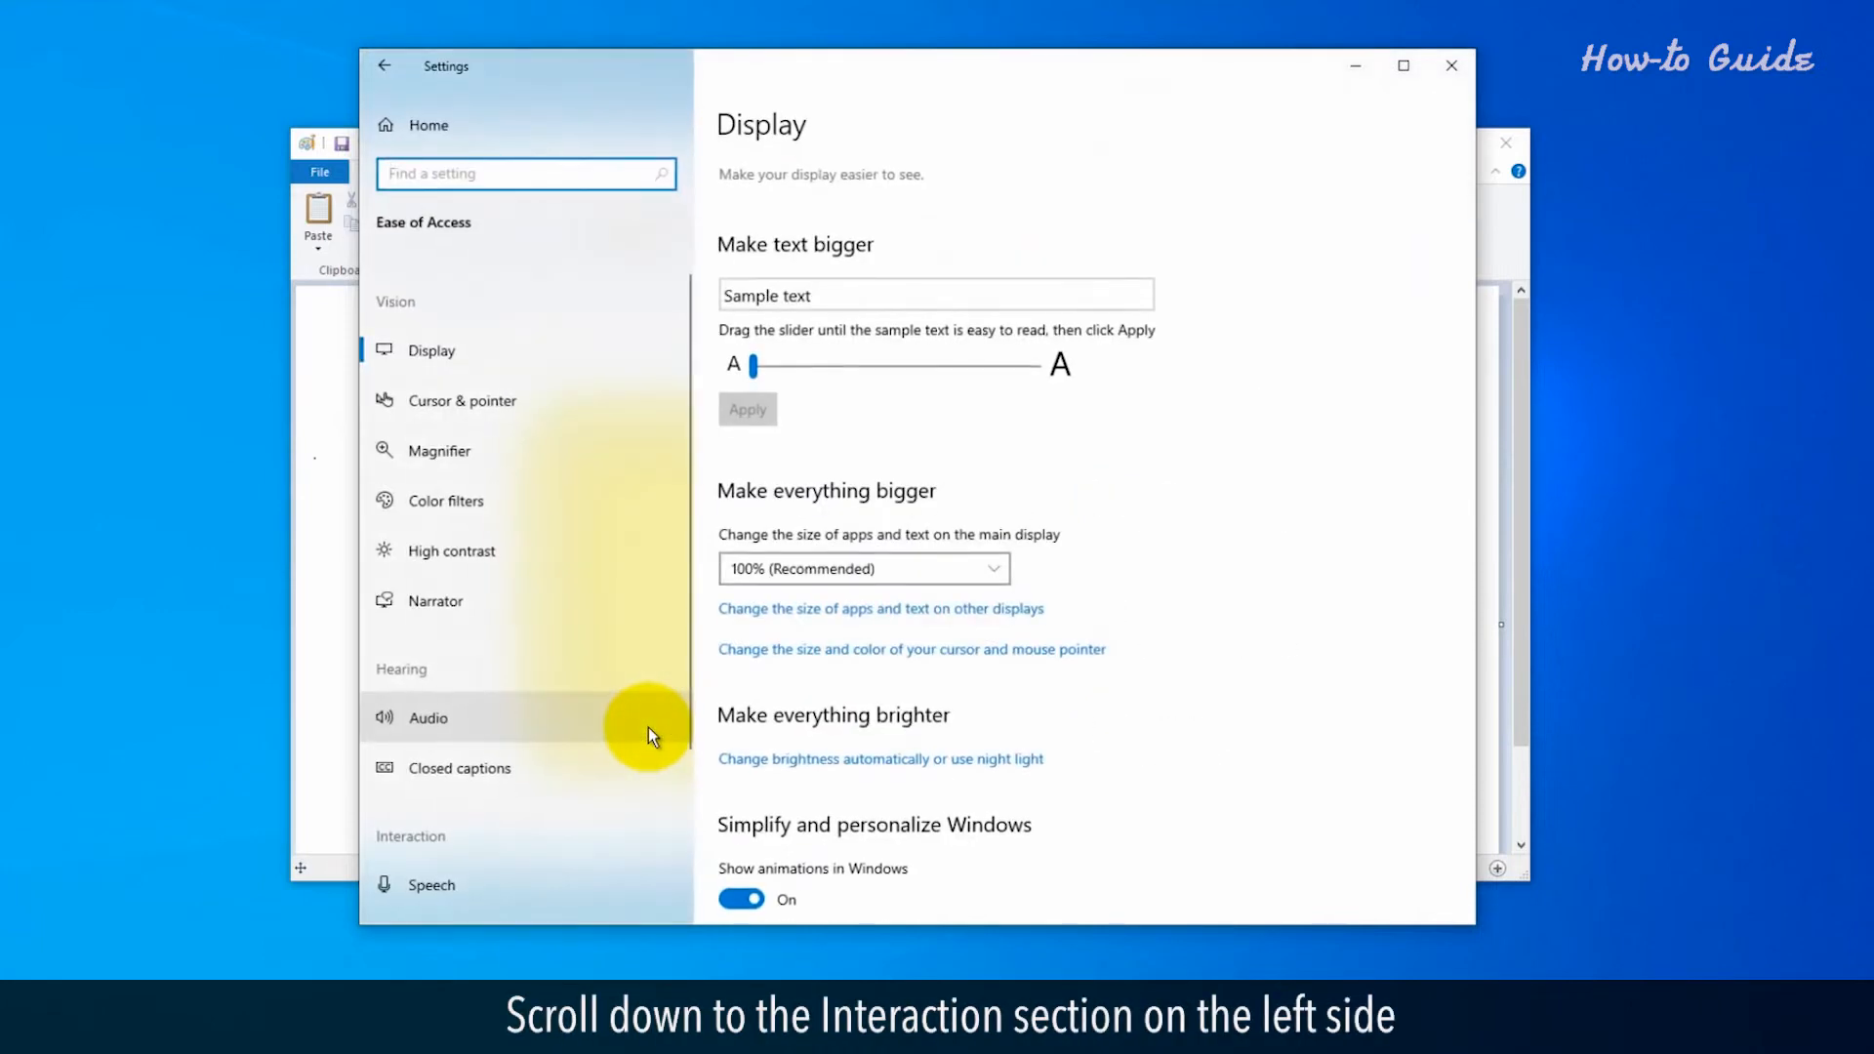
pyautogui.moveTo(697, 672)
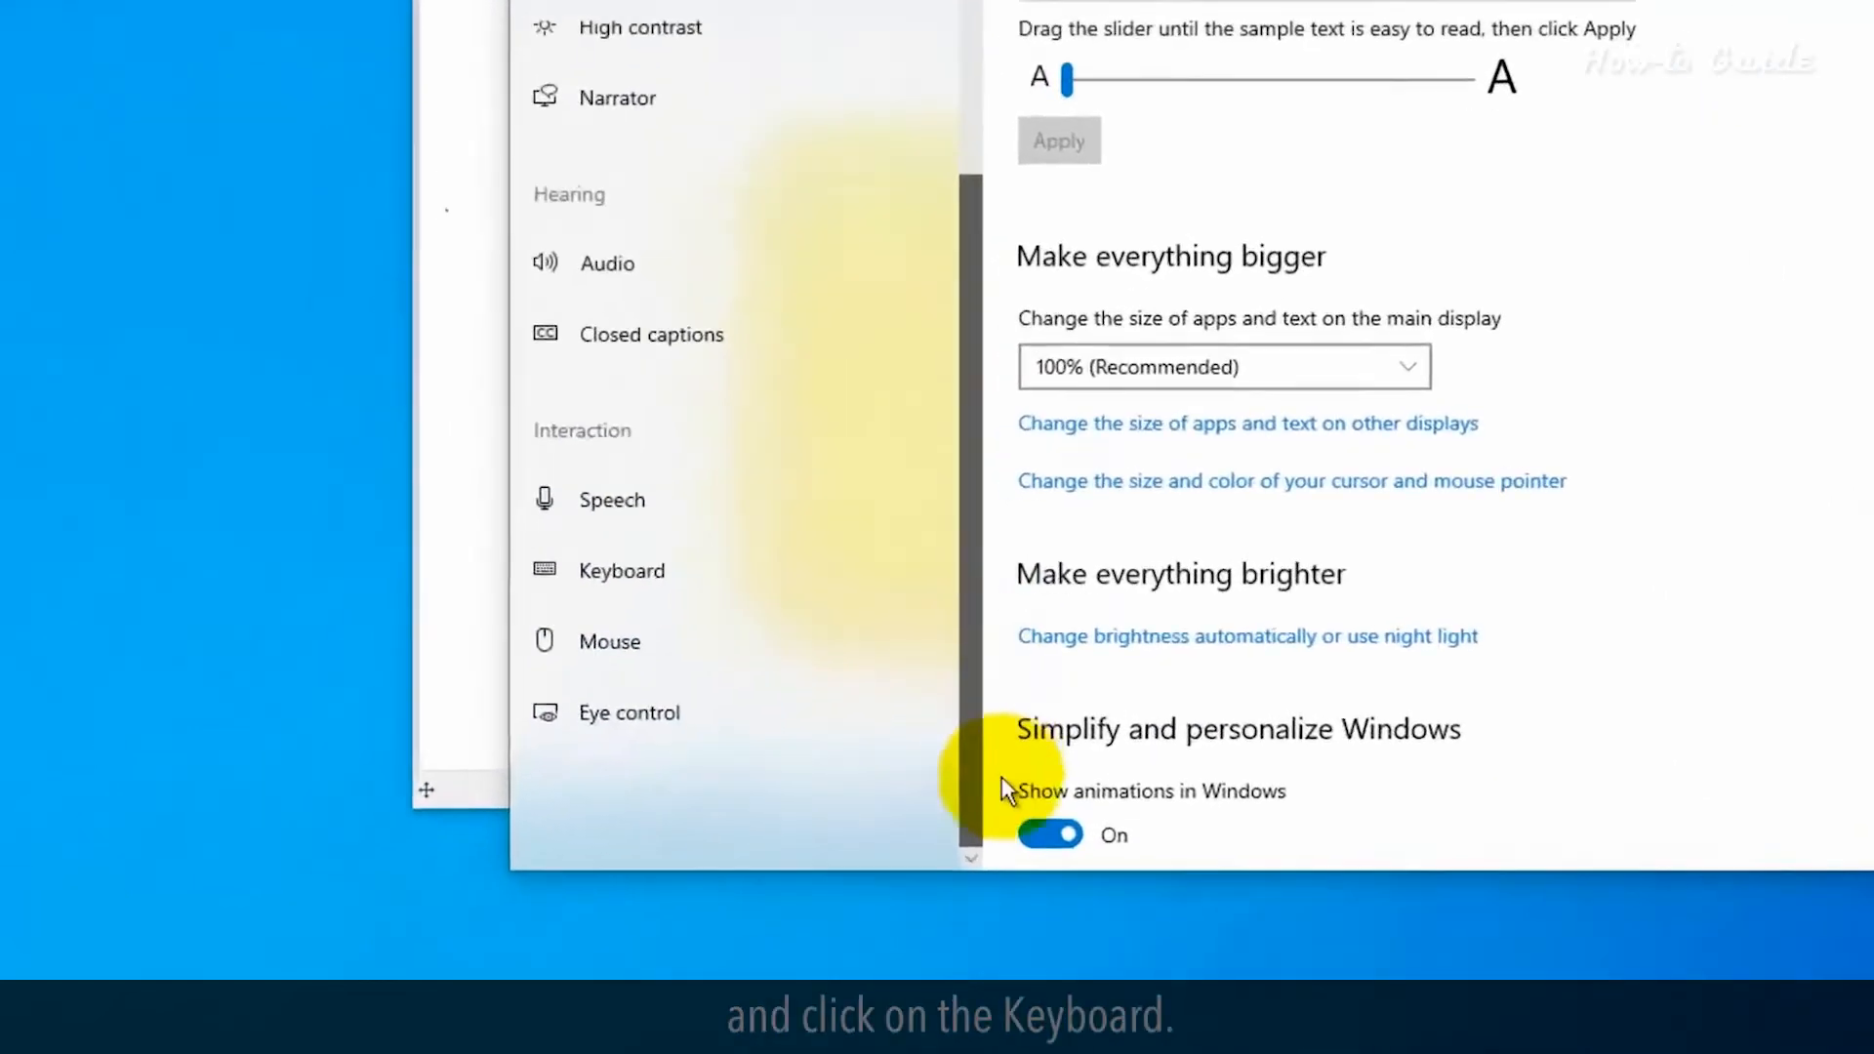
pyautogui.click(620, 570)
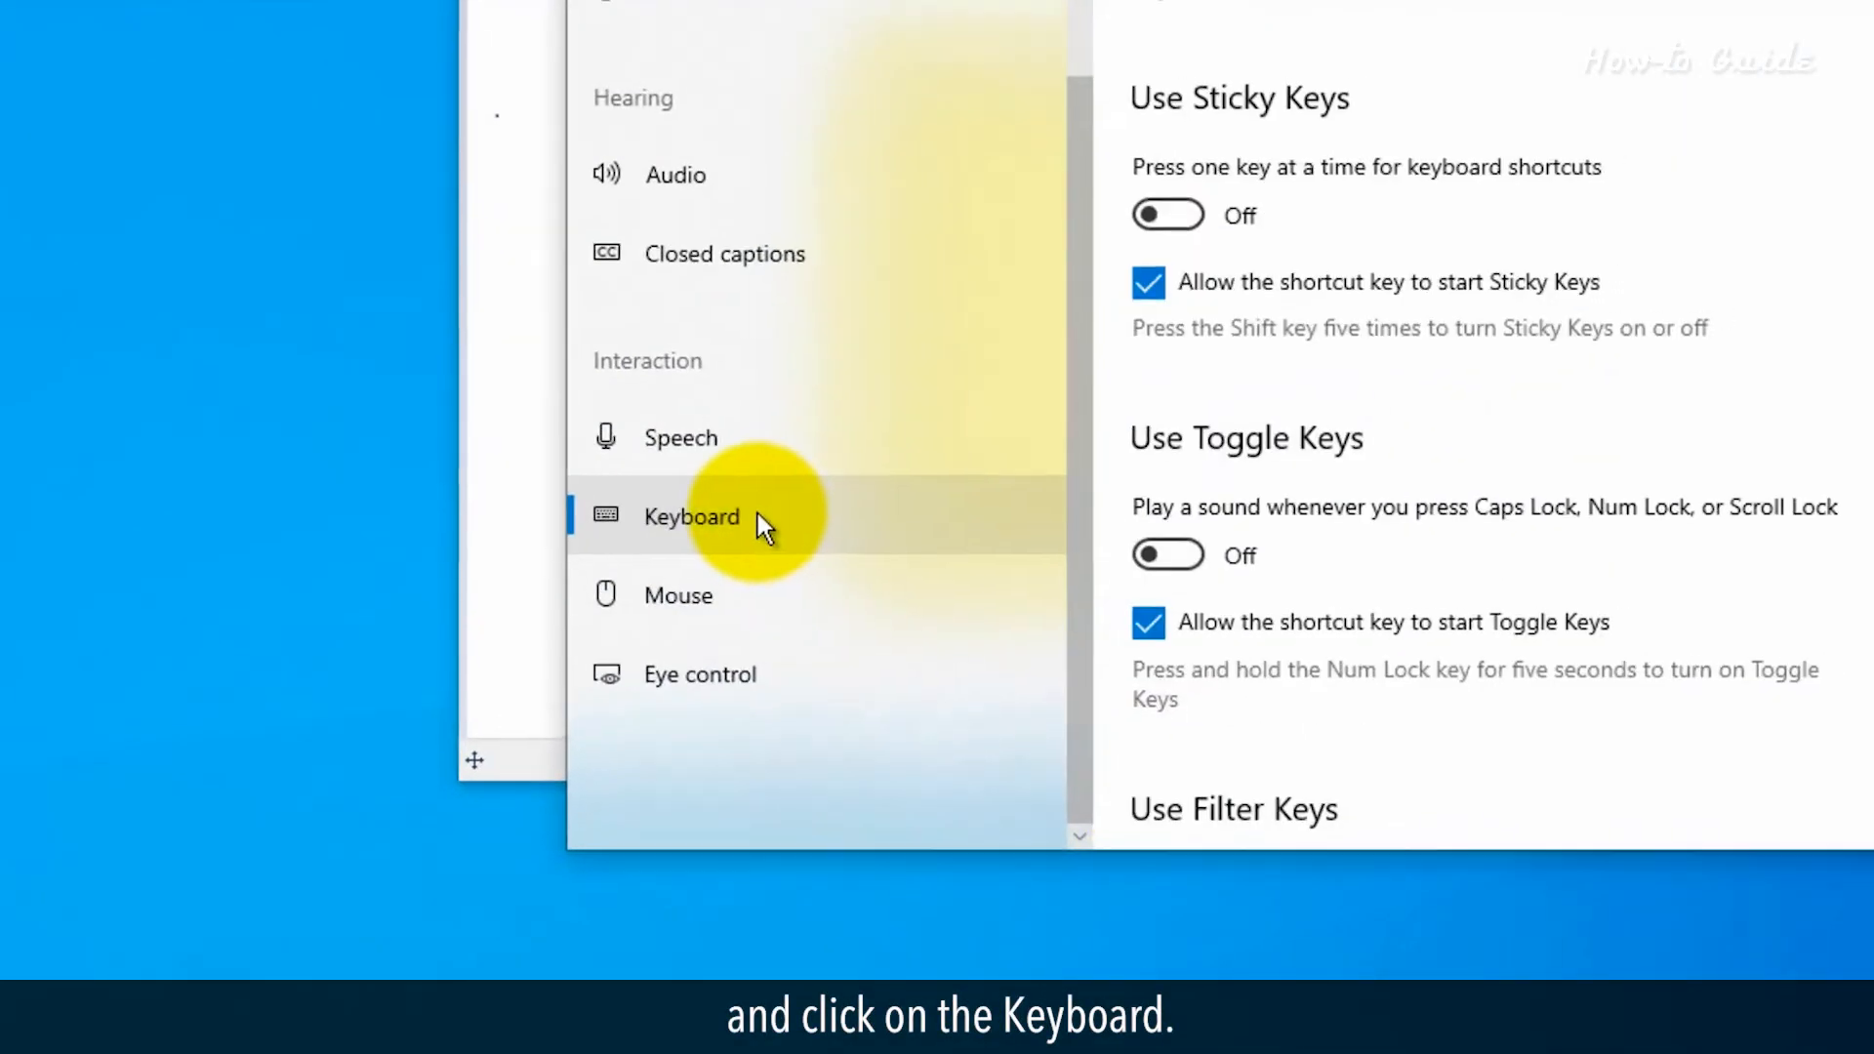
# Switch on 'Use the PrtScn button to open screen snipping'.
pyautogui.click(691, 515)
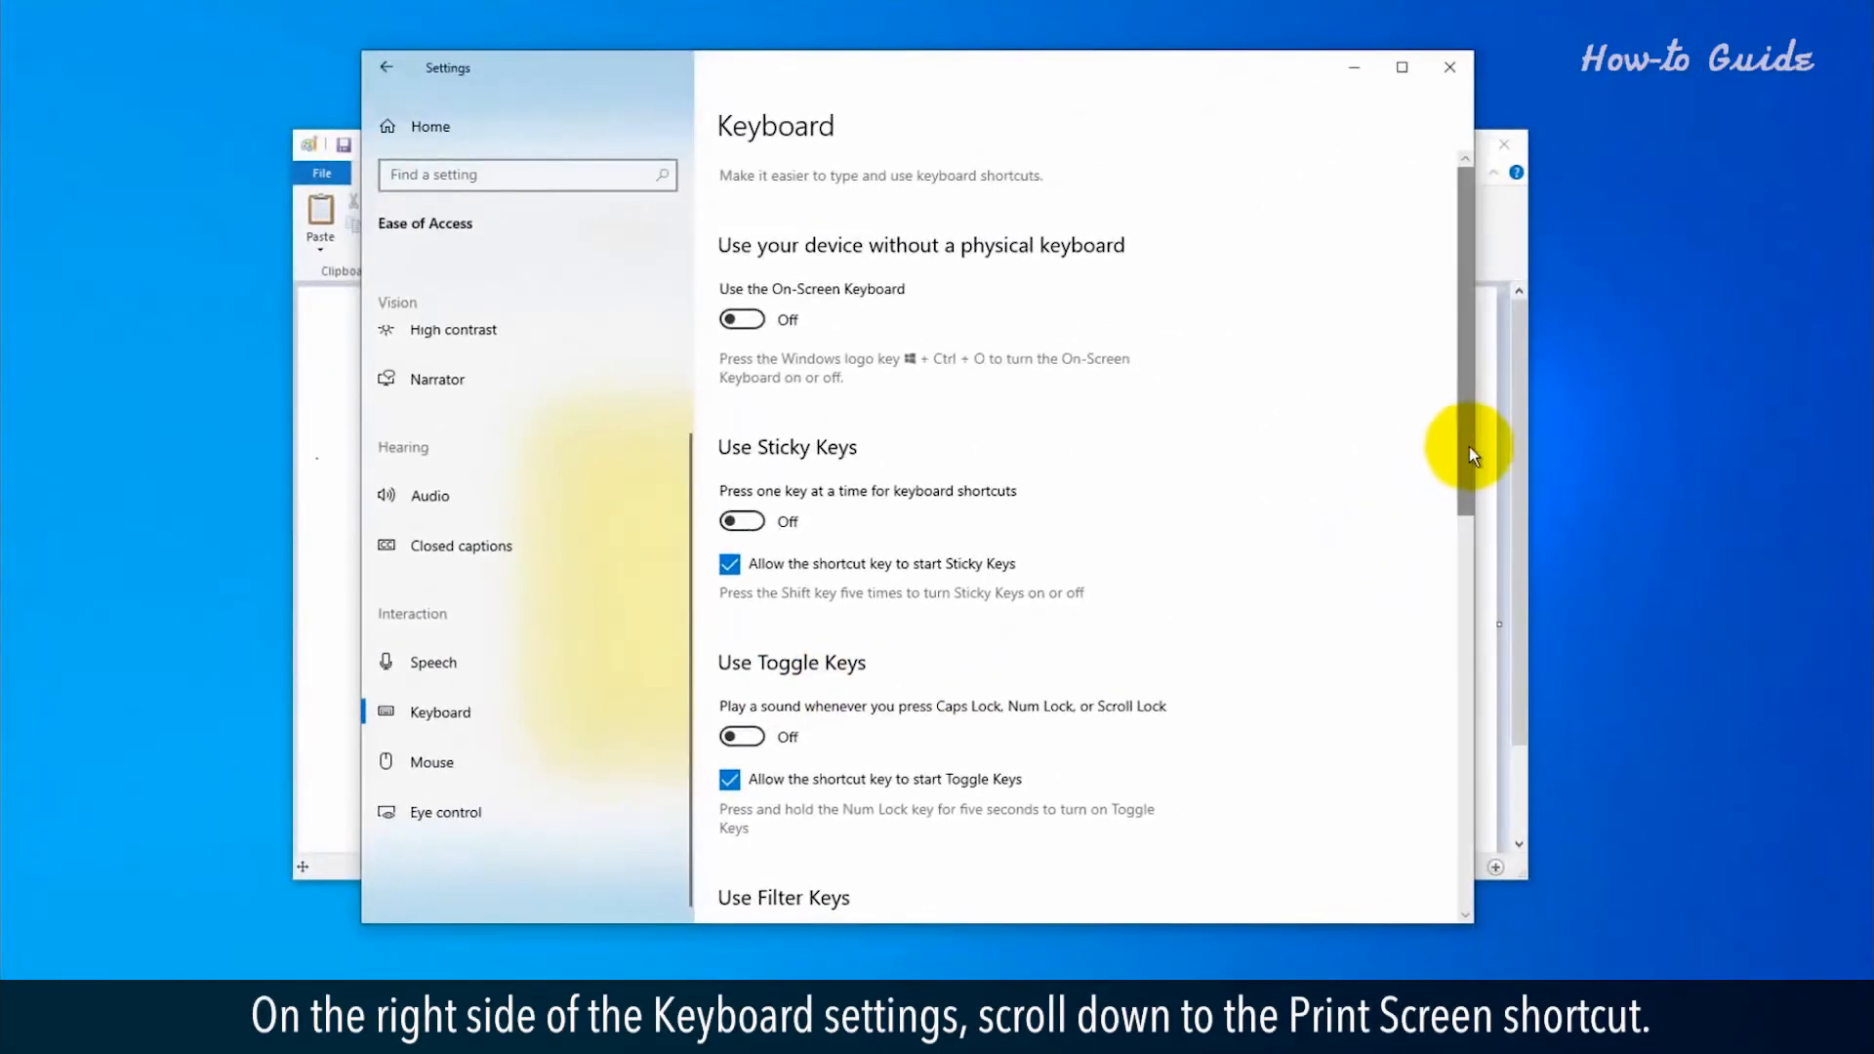
pyautogui.scroll(-3)
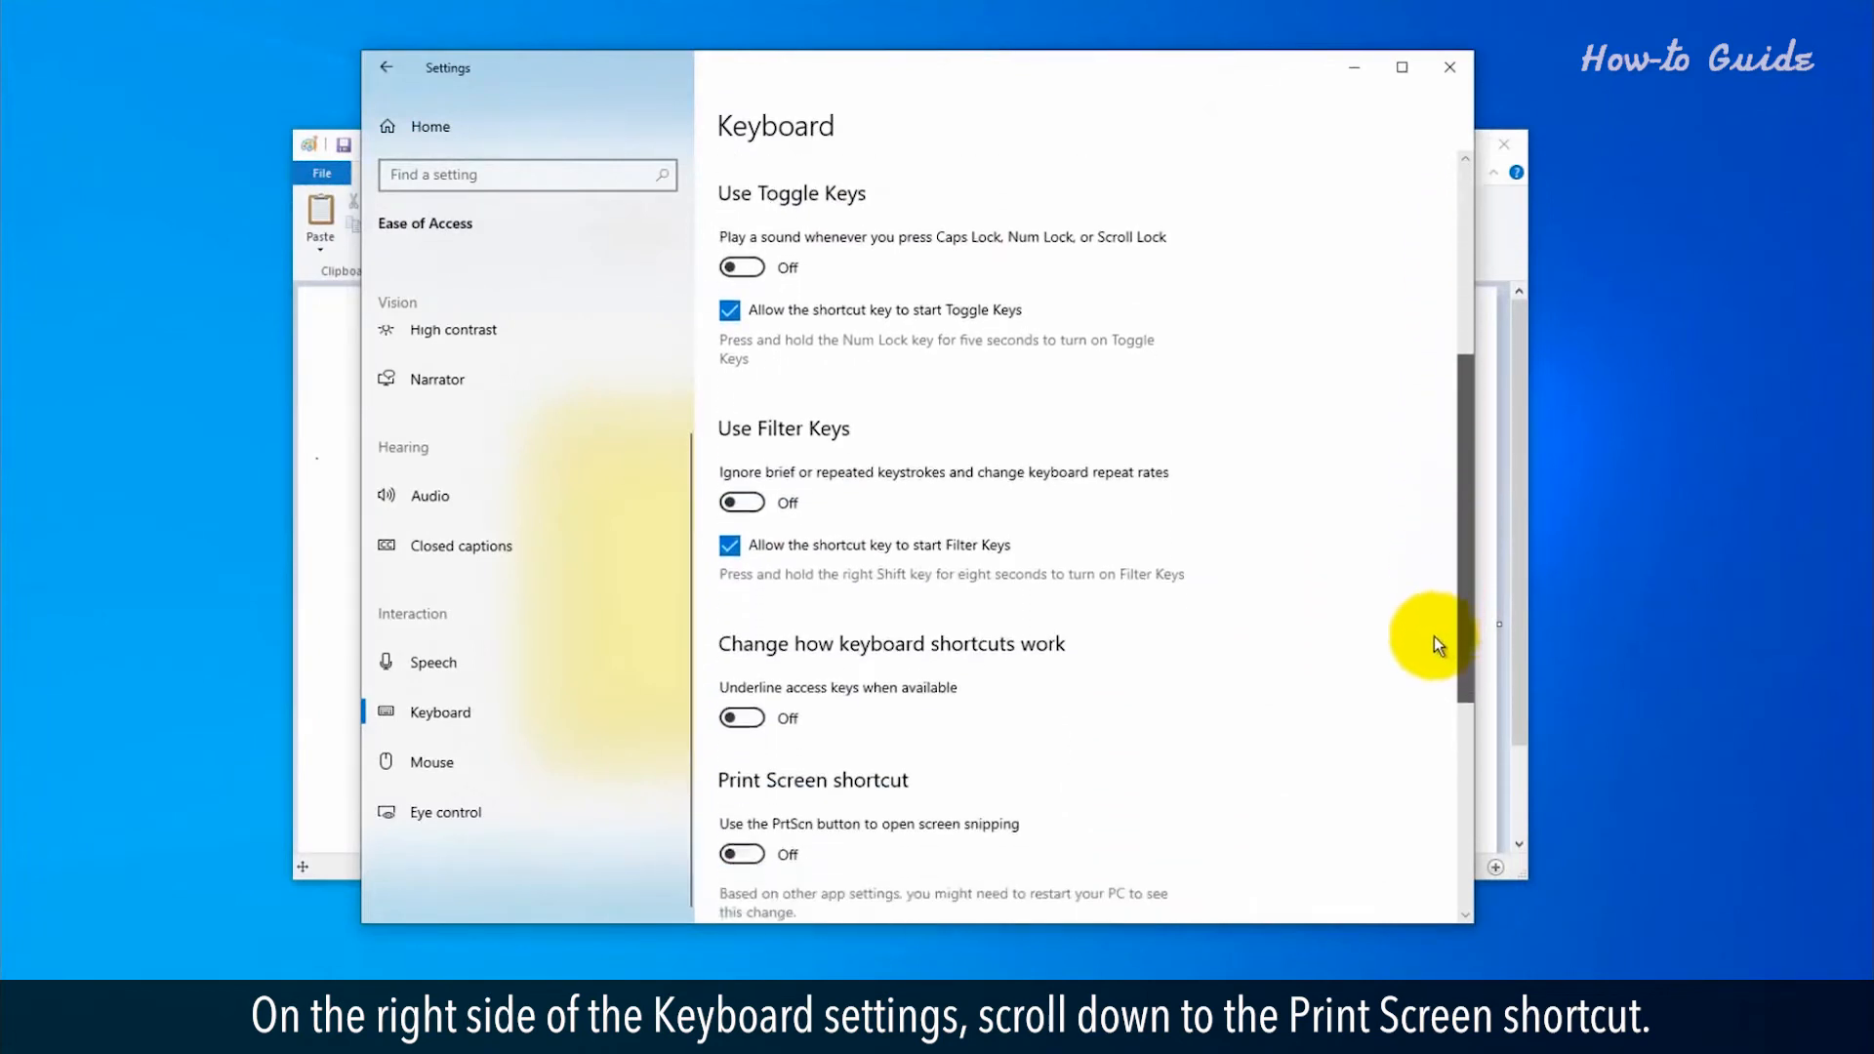
pyautogui.scroll(-3)
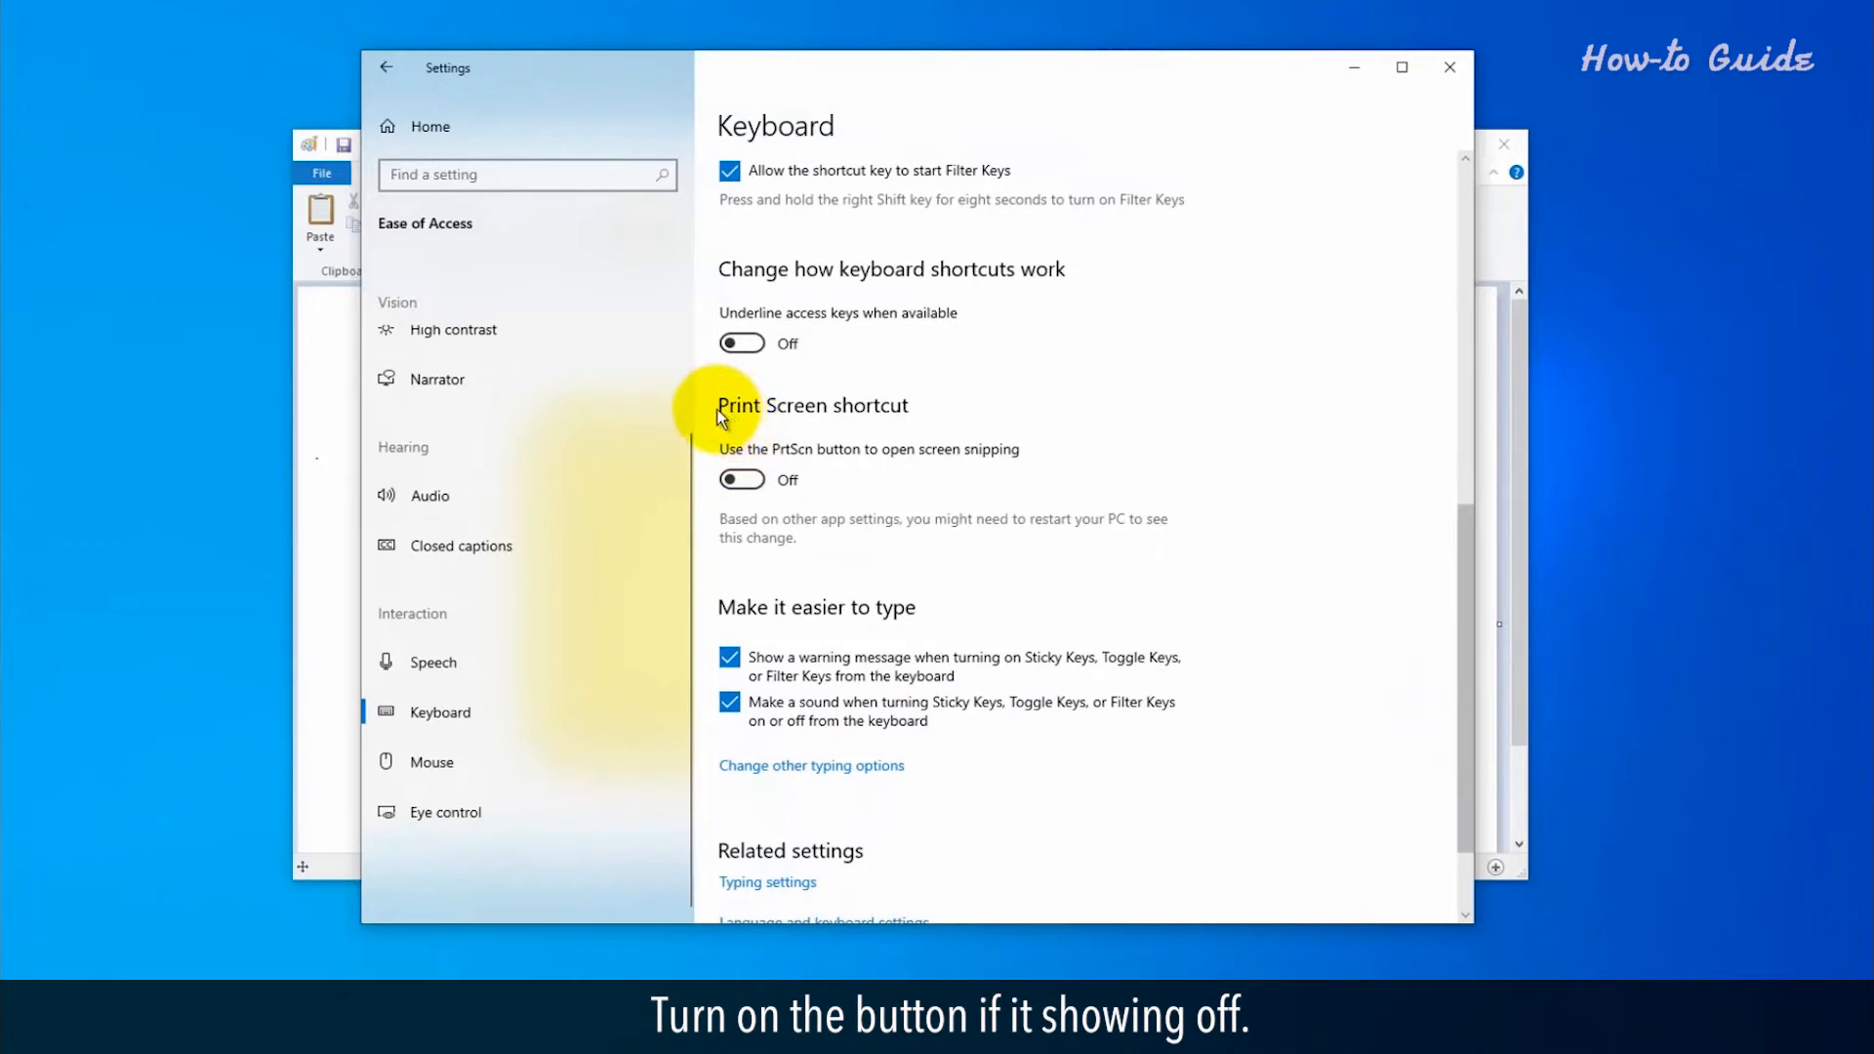
pyautogui.moveTo(741, 480)
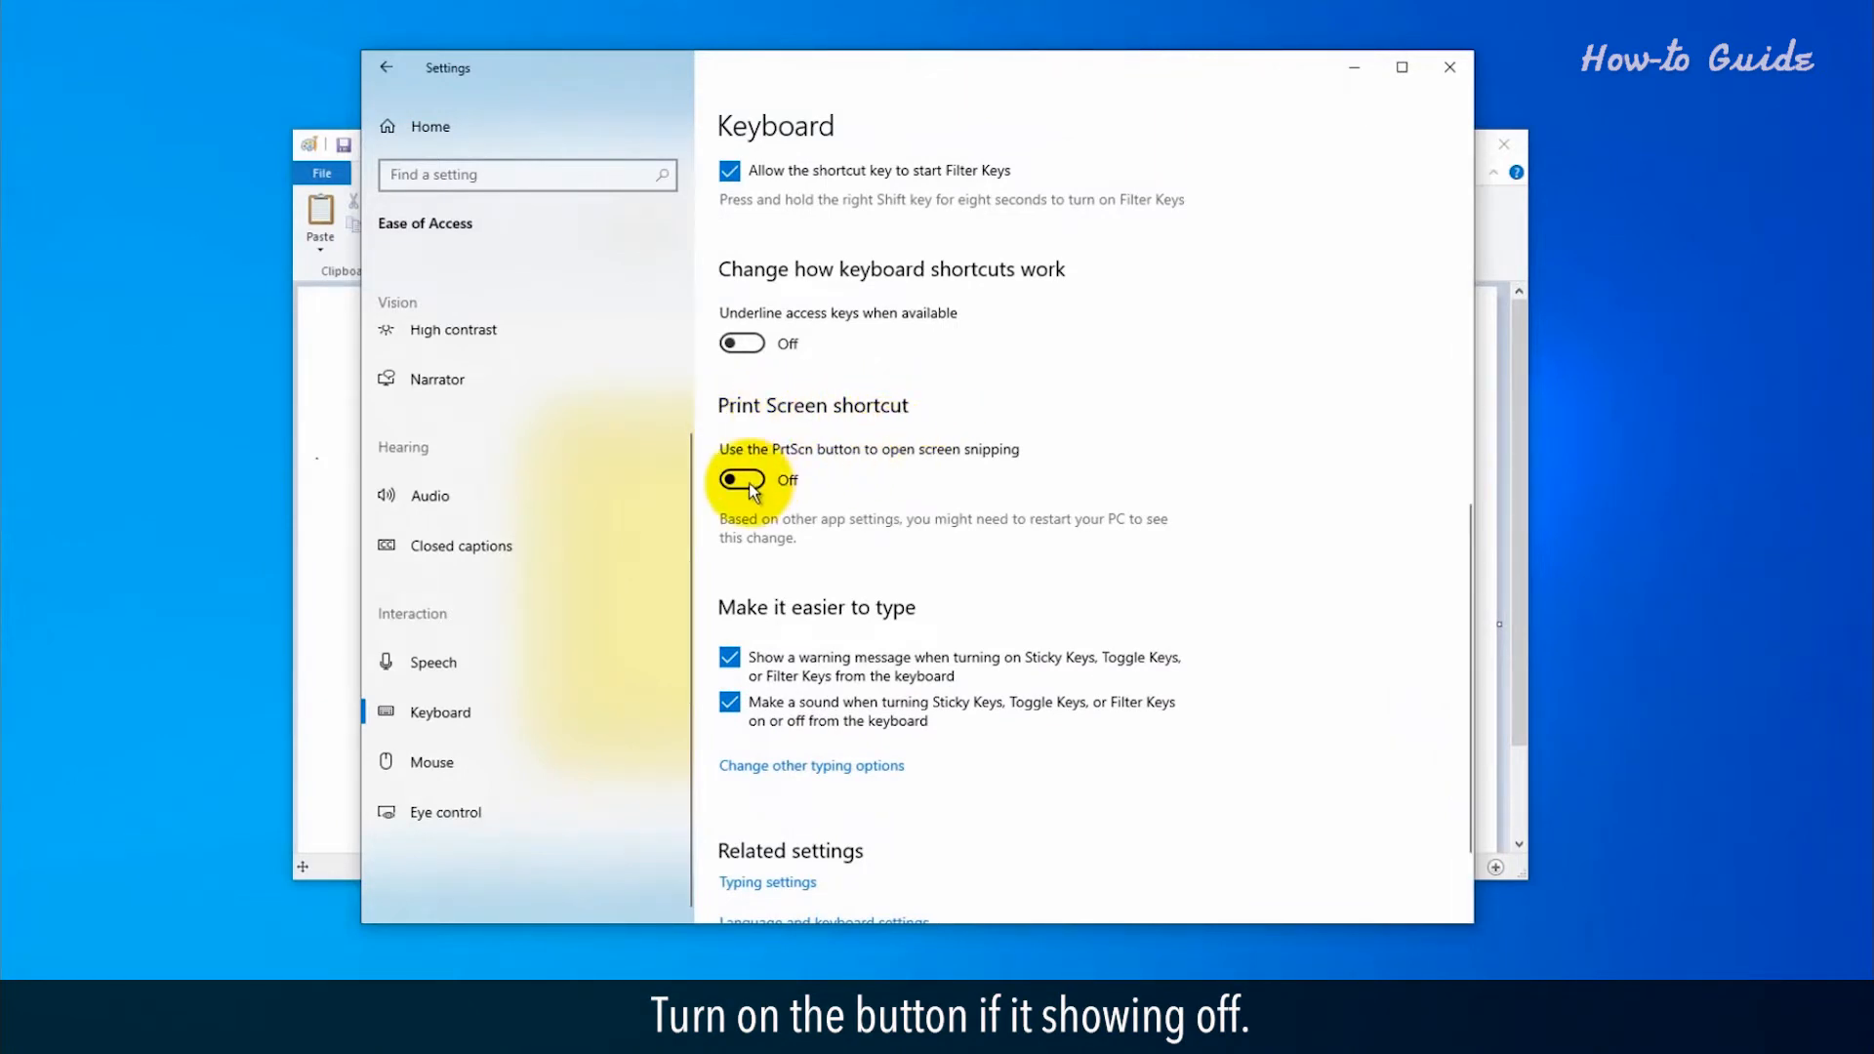
pyautogui.click(741, 479)
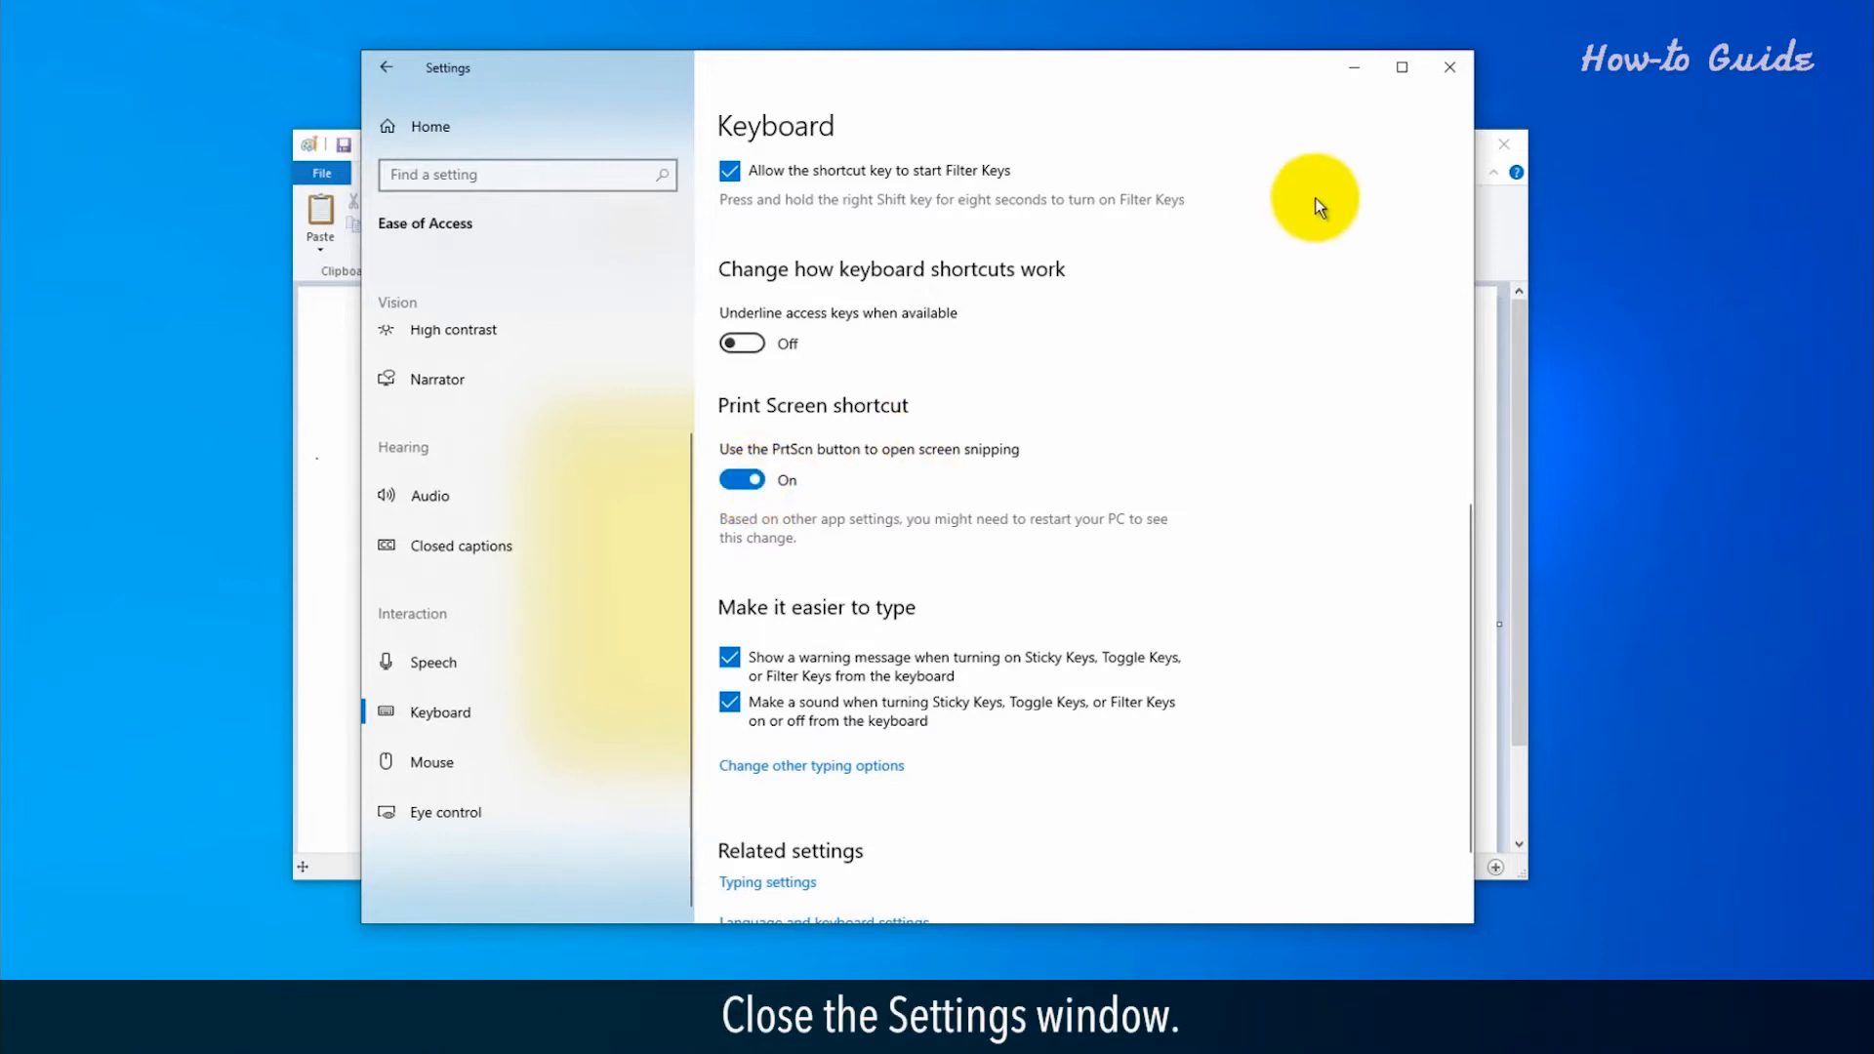
# Close the Settings window before capturing the Paint window snip.
pyautogui.click(1450, 68)
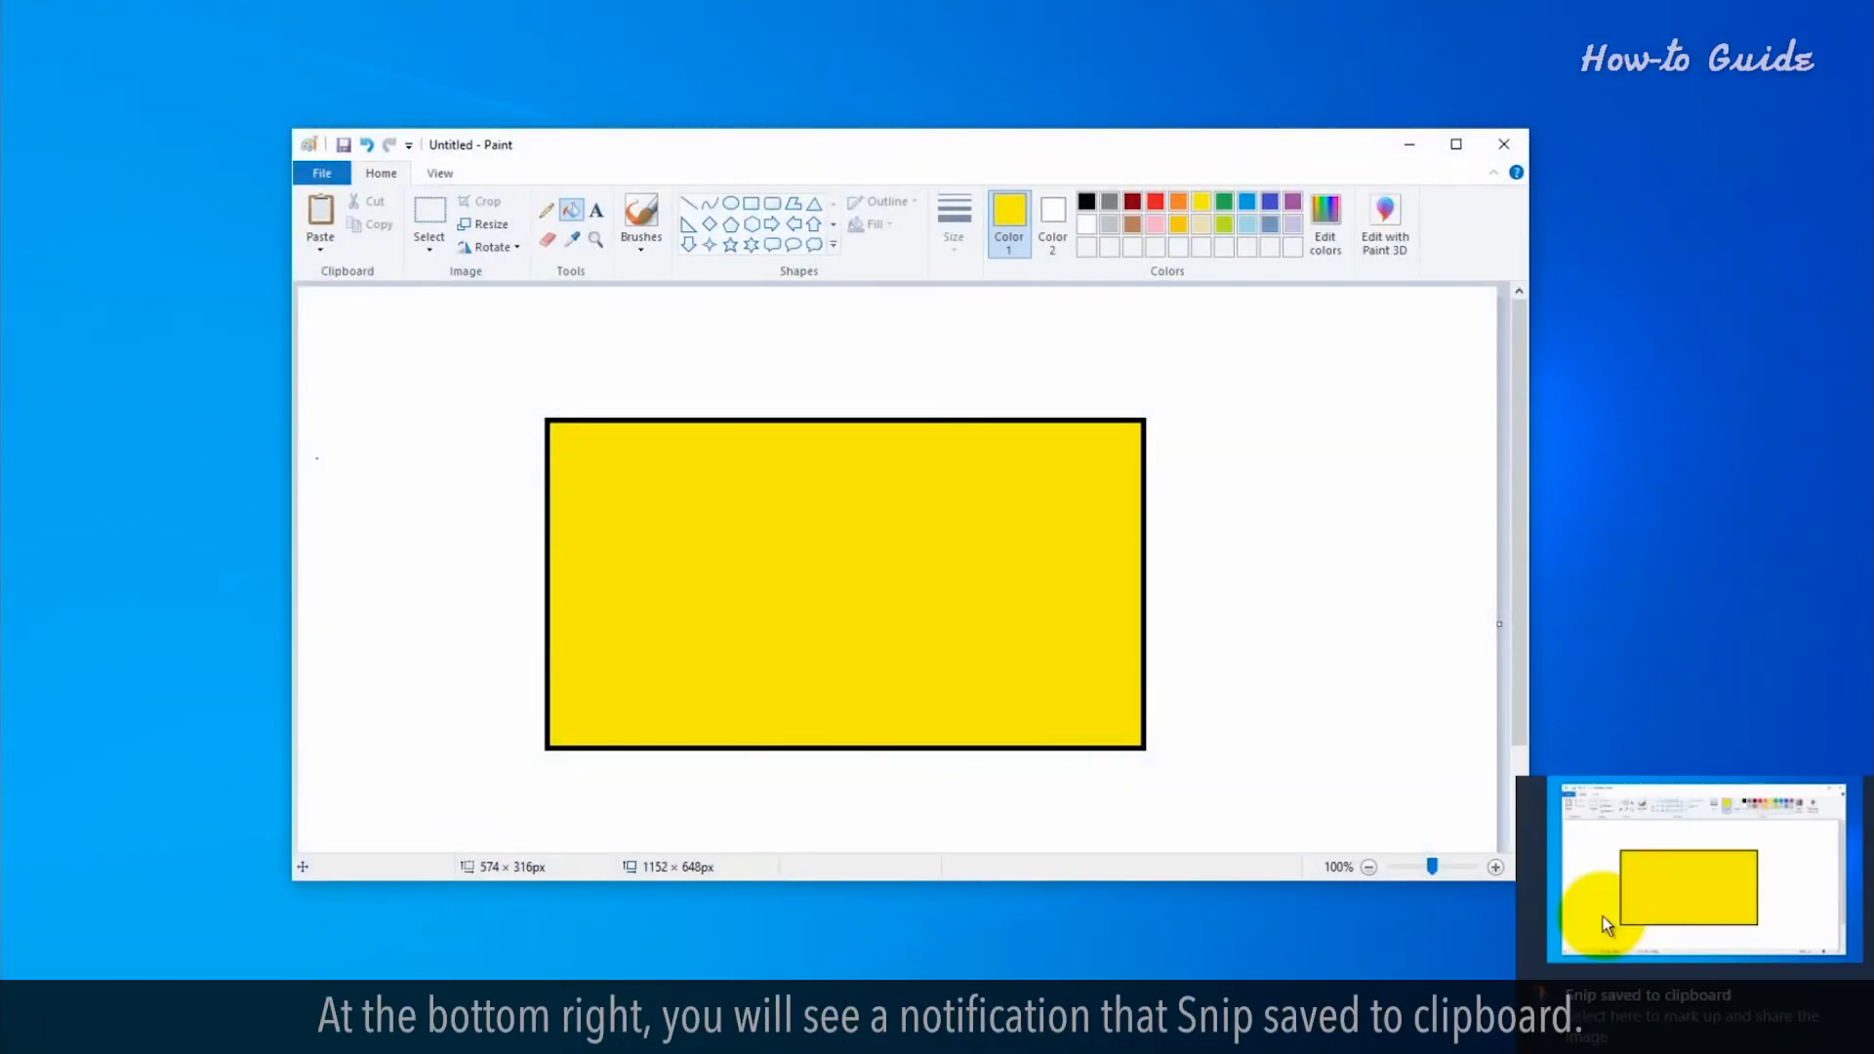
pyautogui.moveTo(1609, 926)
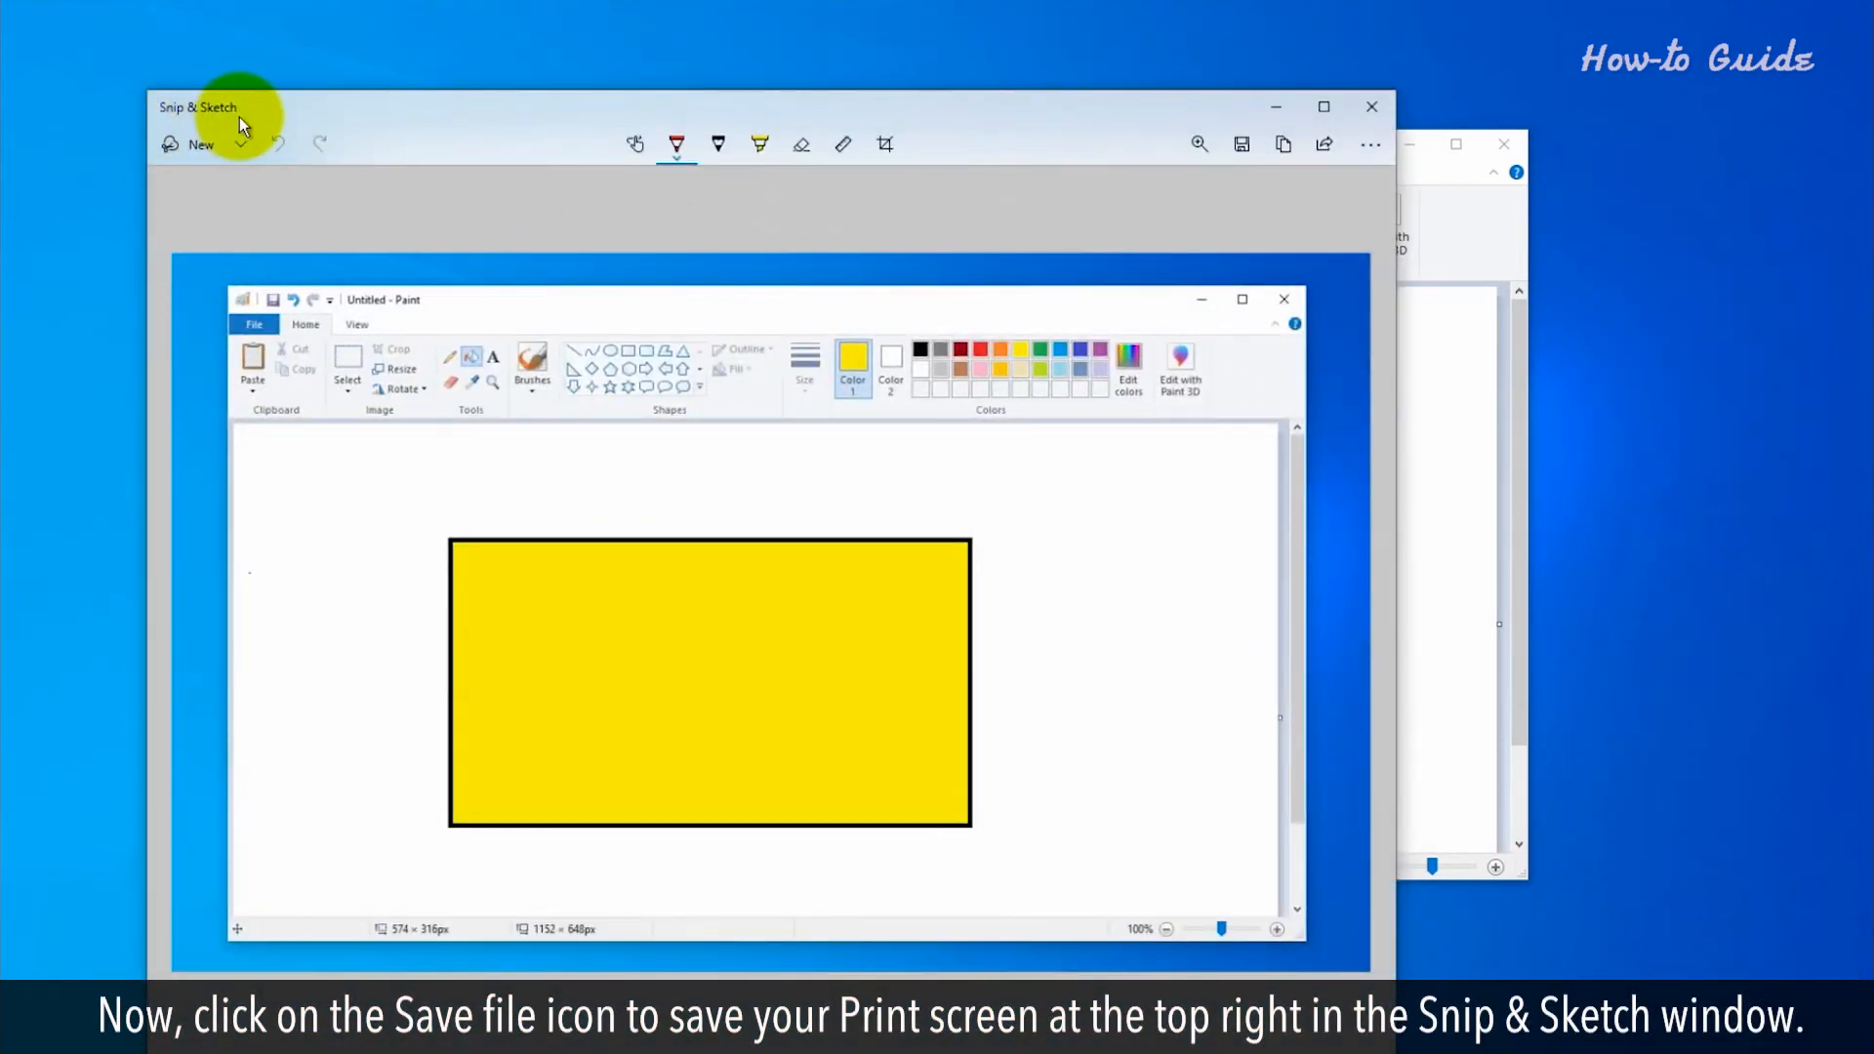
pyautogui.moveTo(1241, 143)
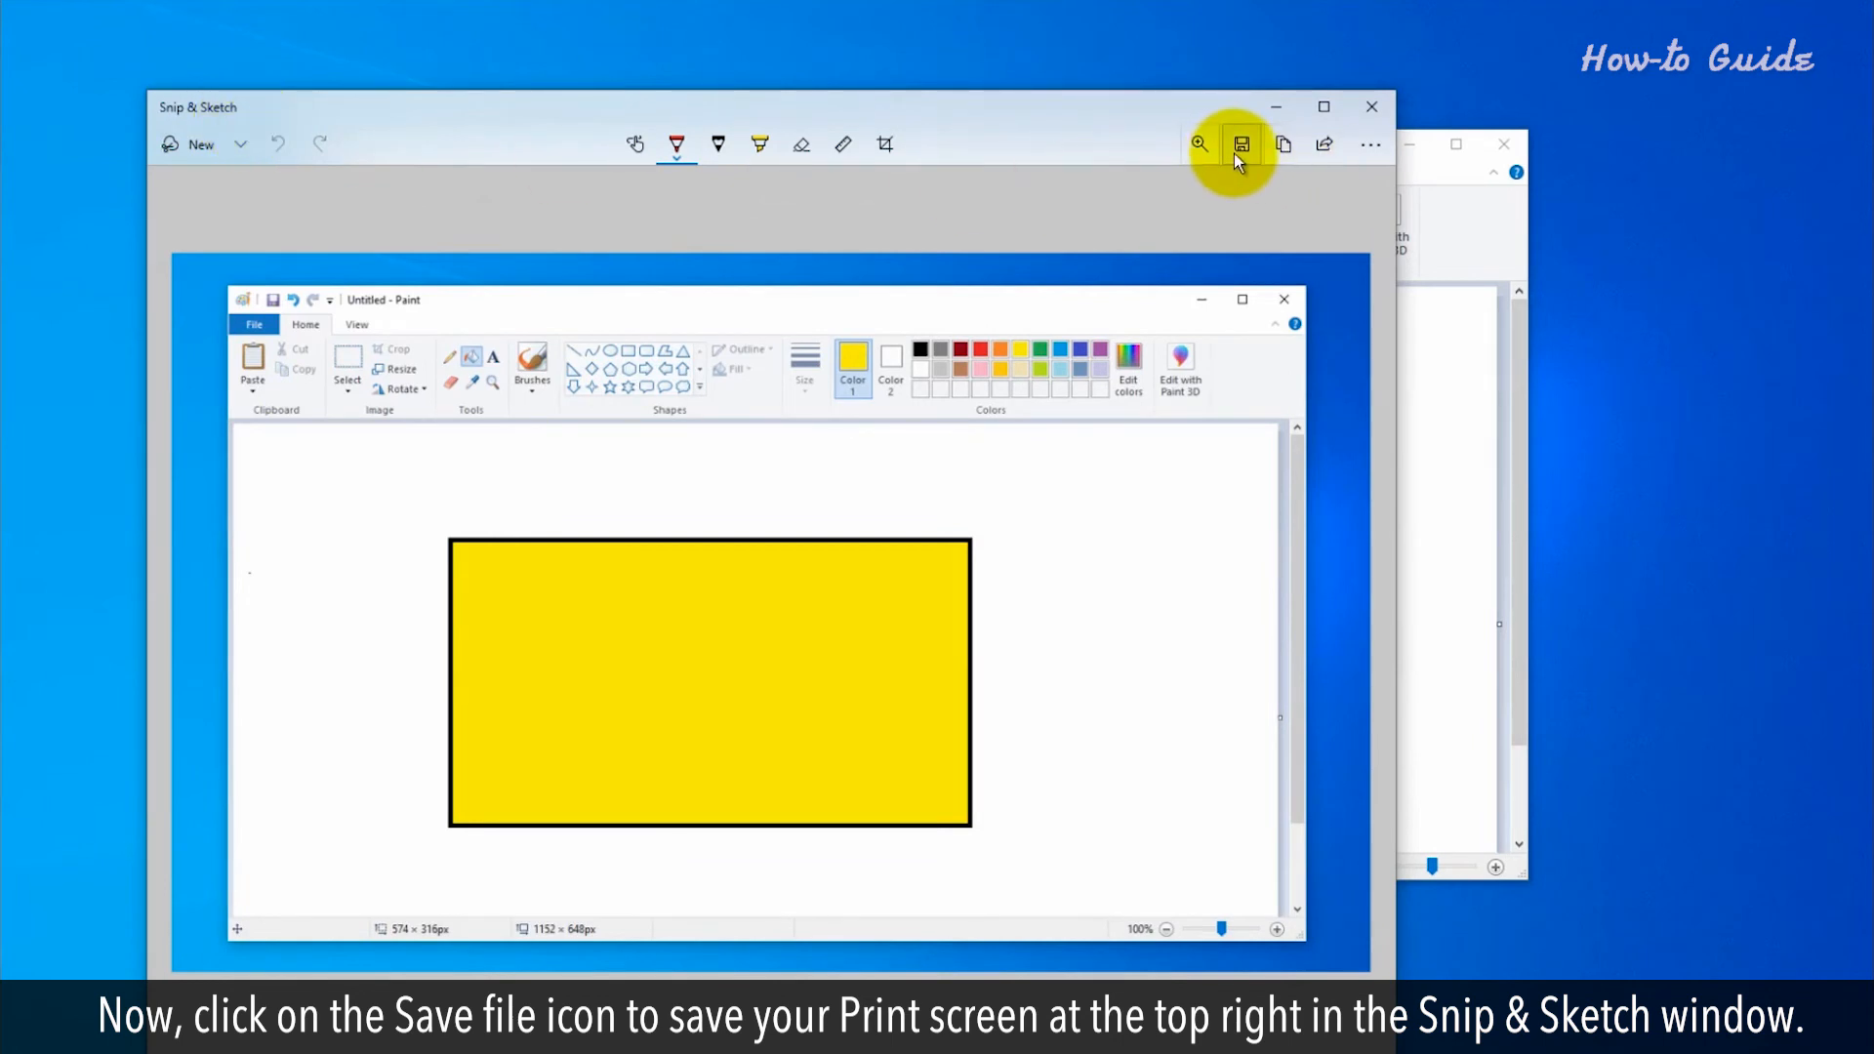